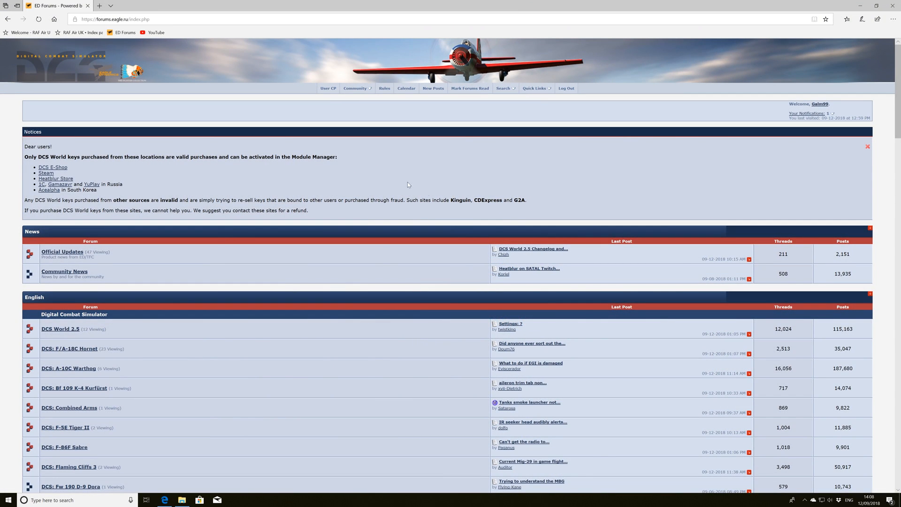
Step: Reach the DCS-SimpleRadio Standalone thread inside the Mods and Apps forum
scroll(down, 3)
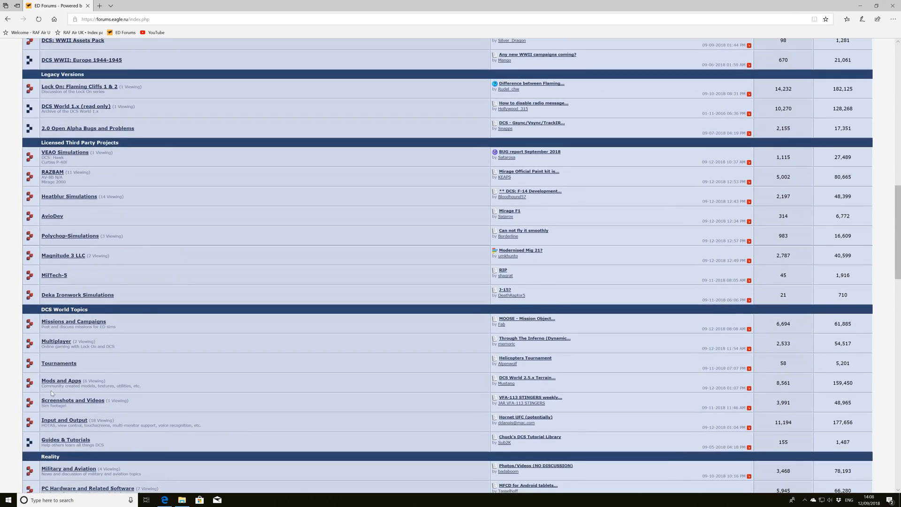
click(60, 380)
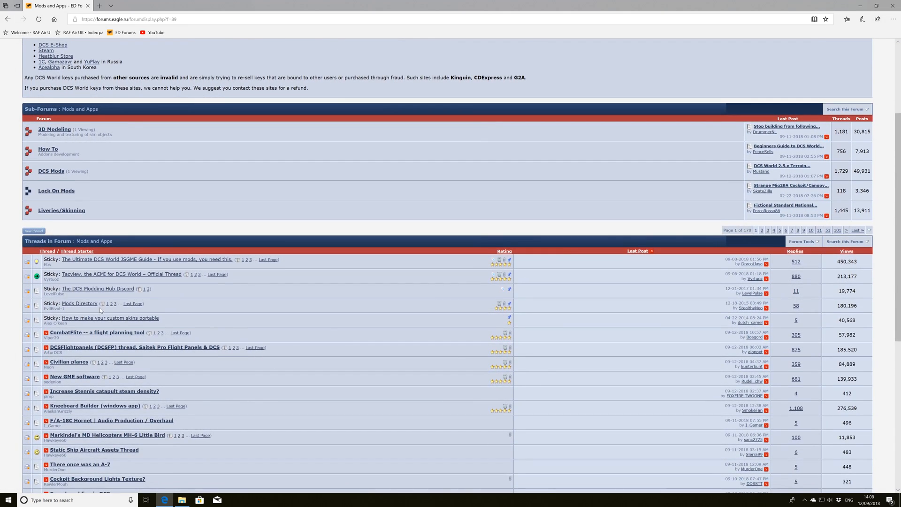
scroll(down, 3)
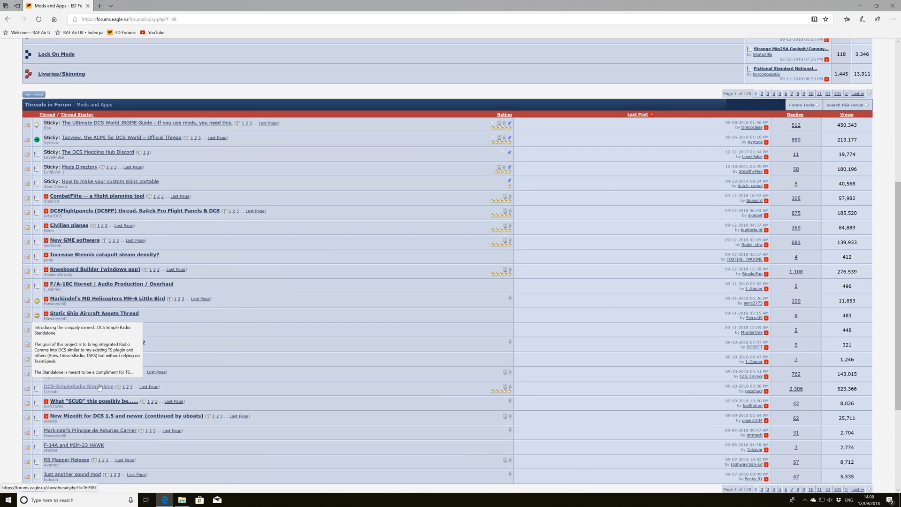
click(76, 386)
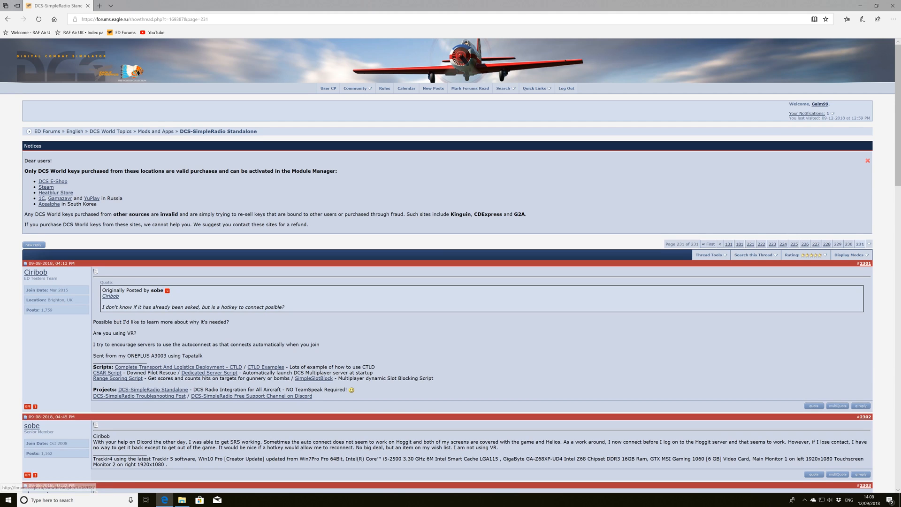
Step: Follow the Version 1.5.4.0 announcement link to the latest release page
scroll(down, 3)
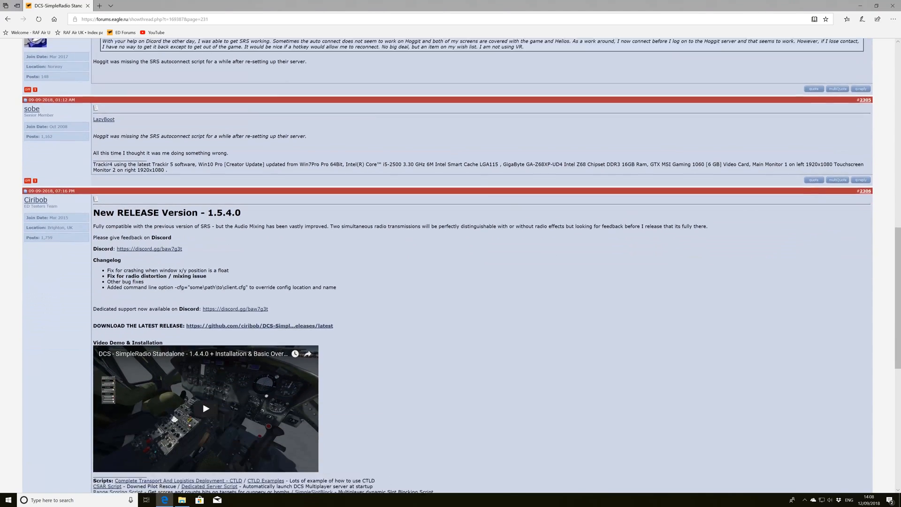
scroll(down, 3)
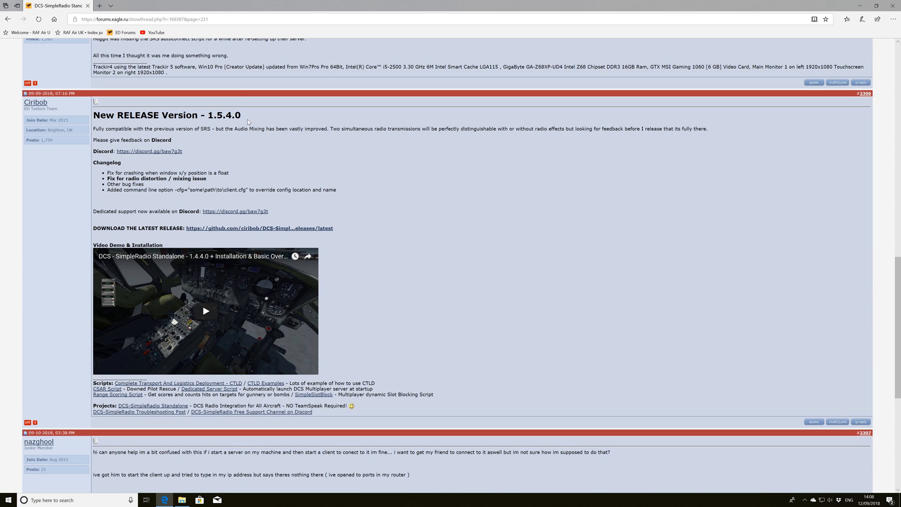
click(259, 228)
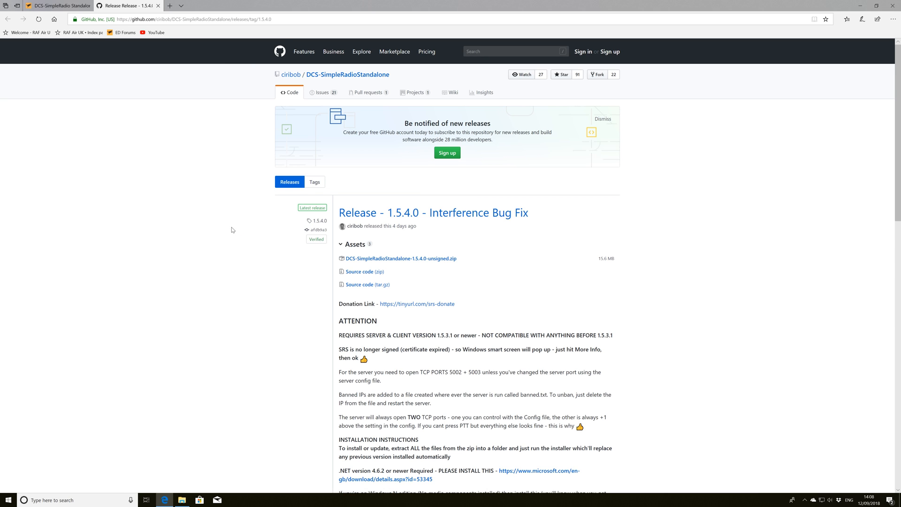
Step: Download DCS-SimpleRadioStandalone-1.5.4.0-unsigned.zip from the release Assets and save it
scroll(down, 3)
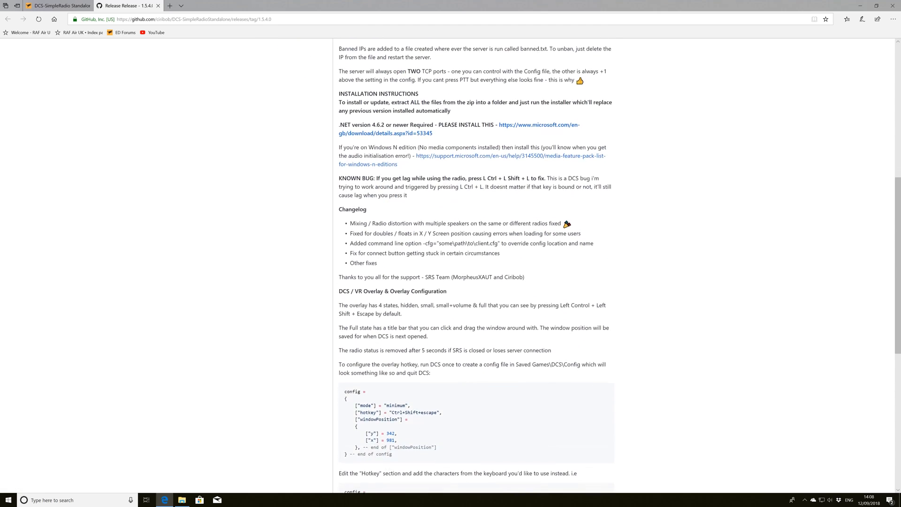
scroll(down, 3)
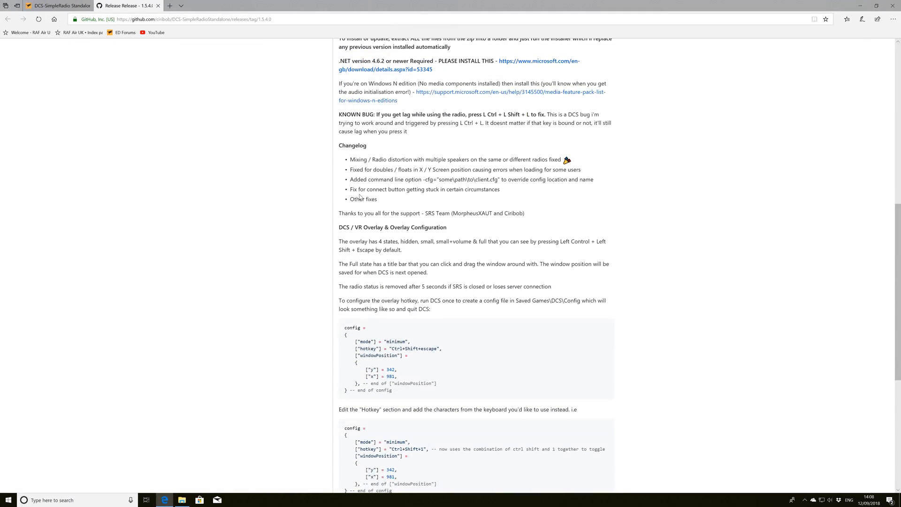
scroll(down, 3)
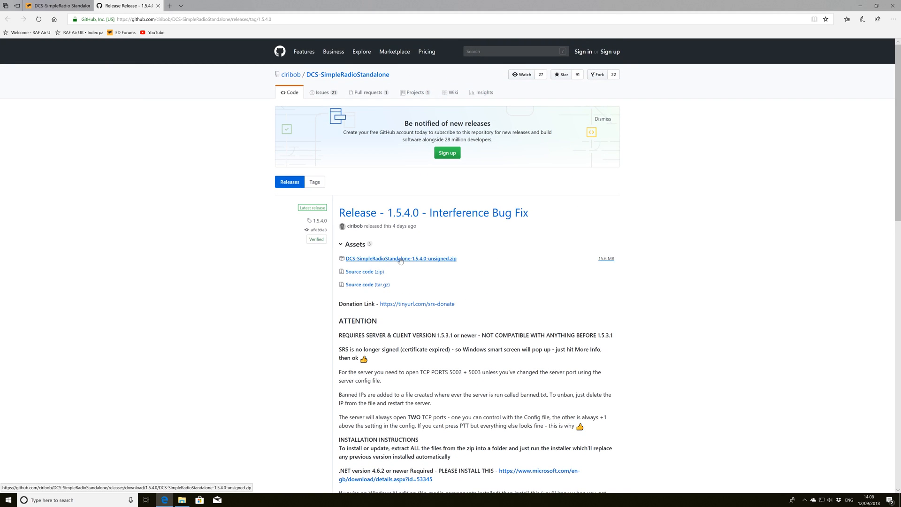
click(401, 258)
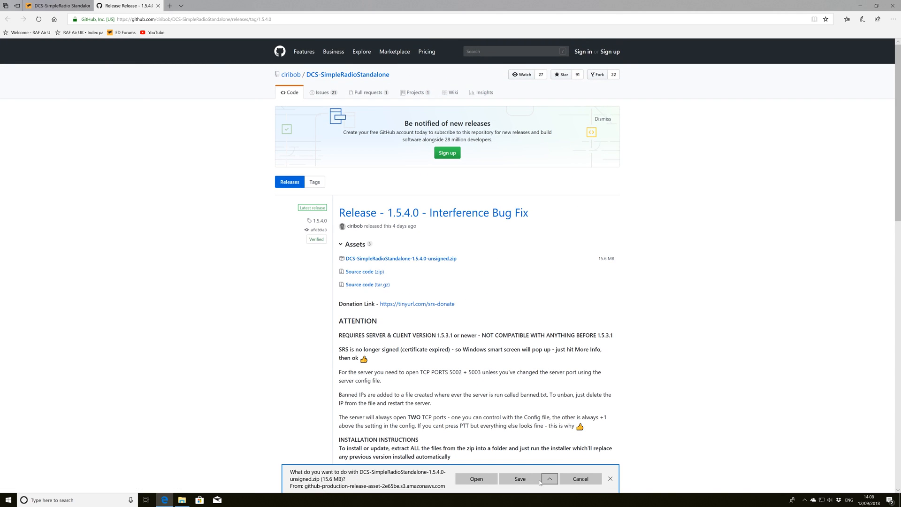
click(519, 479)
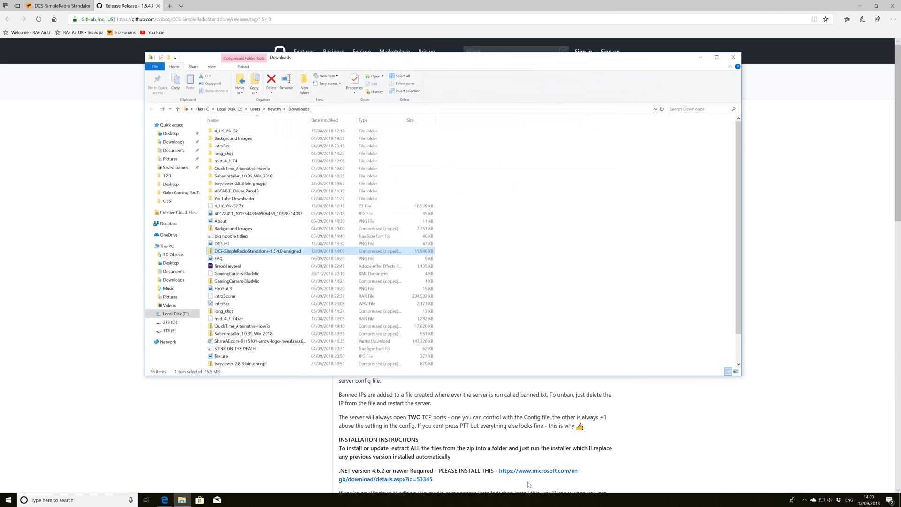
Step: Extract the 1.5.4.0 zip into its own folder with 7-Zip and enter it
right_click(257, 251)
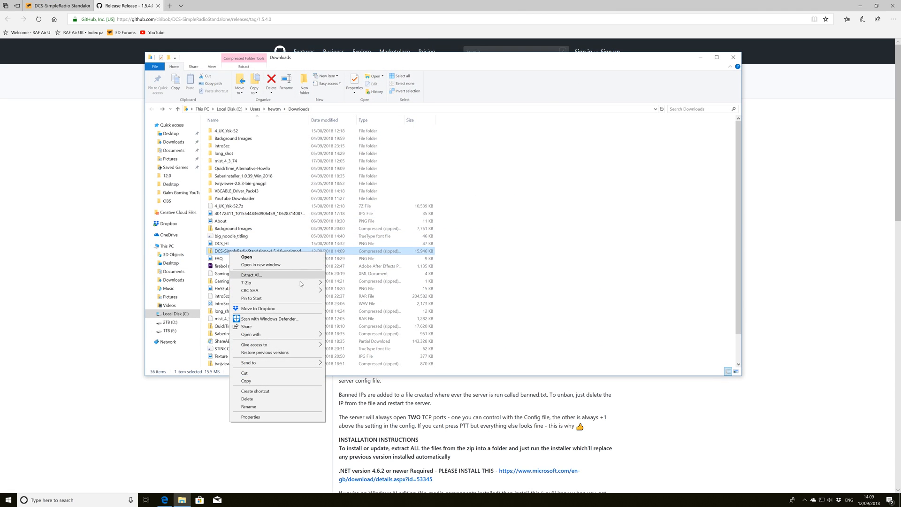
mouse_move(247, 283)
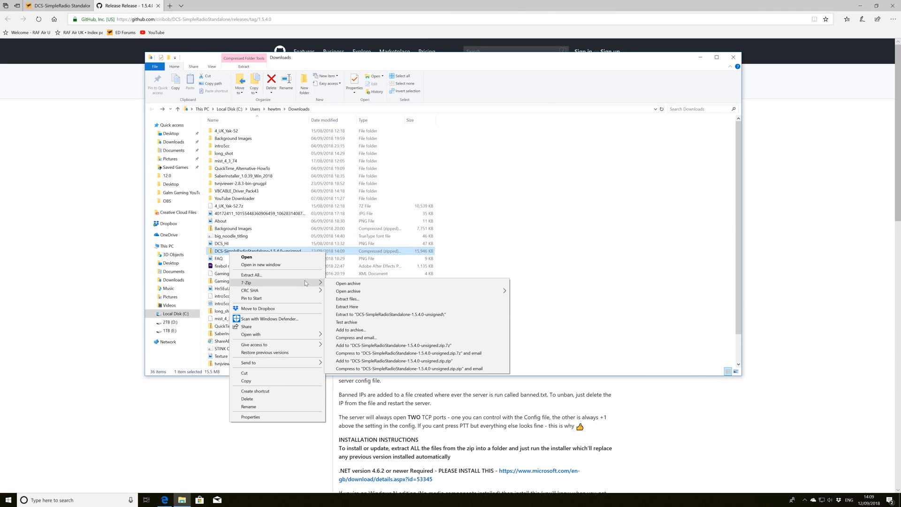
click(347, 306)
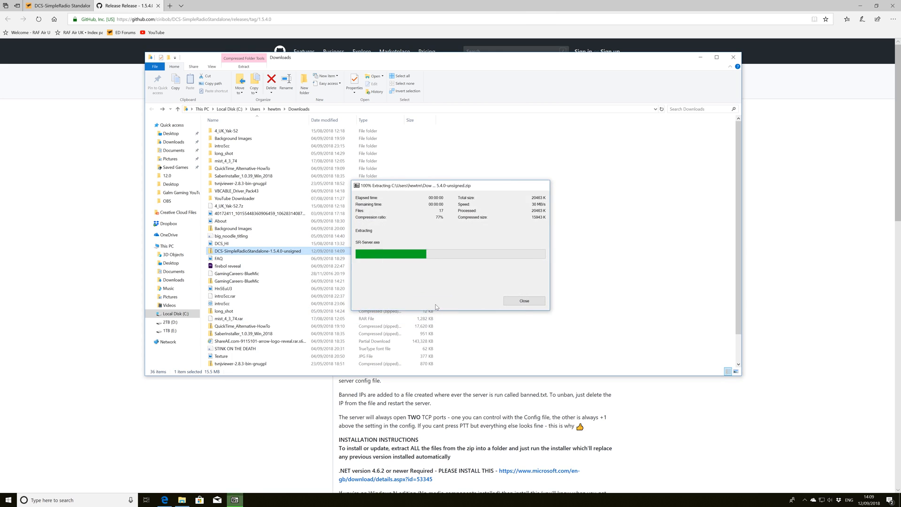
click(523, 300)
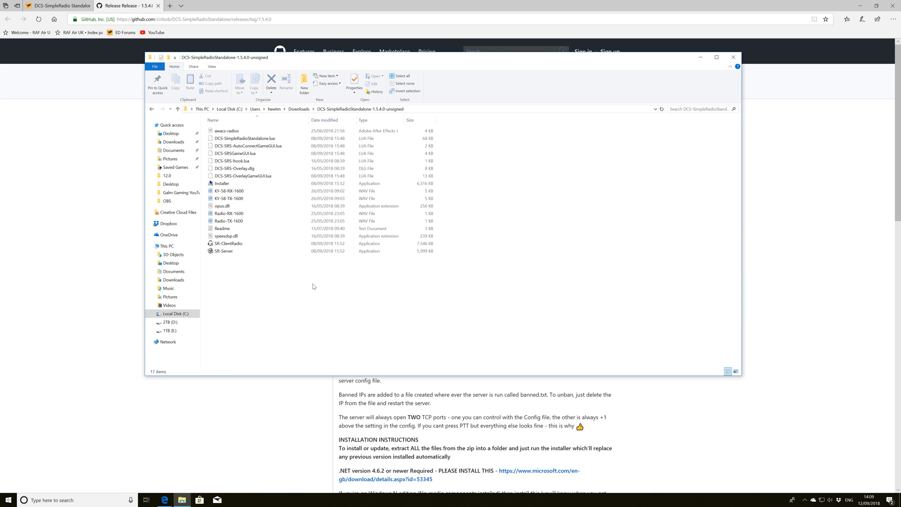
Step: Run the Installer and complete Install / Update DCS-SRS successfully
double_click(222, 183)
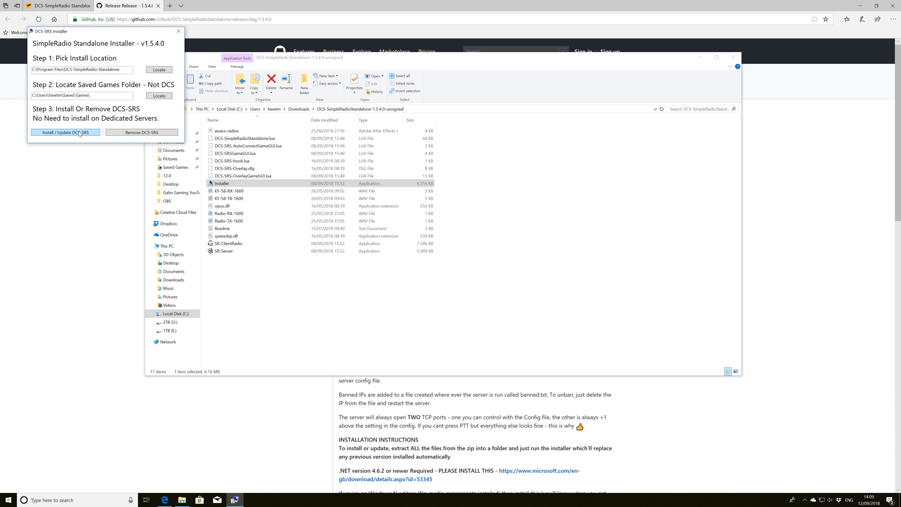
click(66, 133)
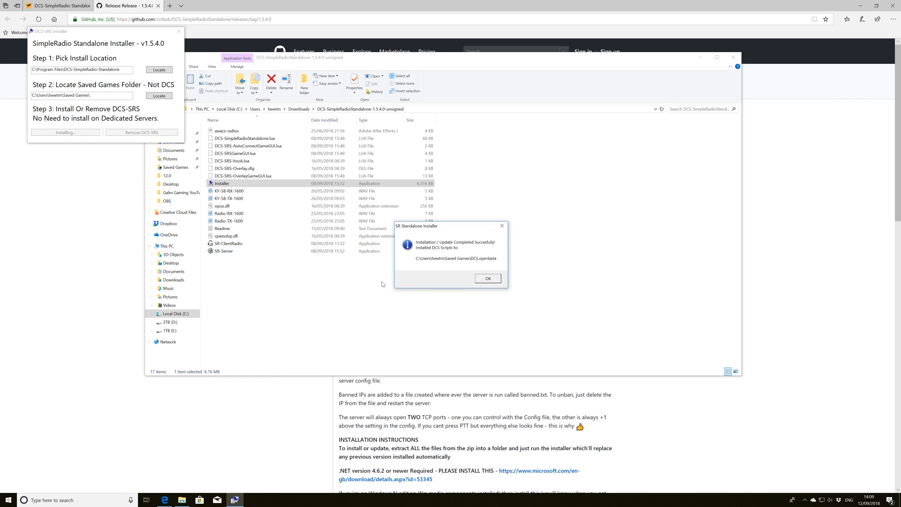
click(487, 278)
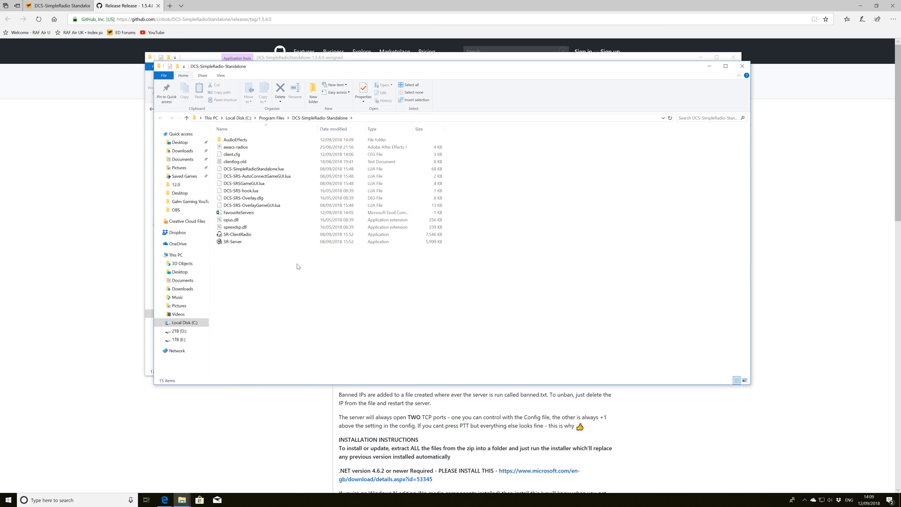
Step: Send an SR-ClientRadio shortcut to the desktop and delete the old client shortcut
right_click(237, 234)
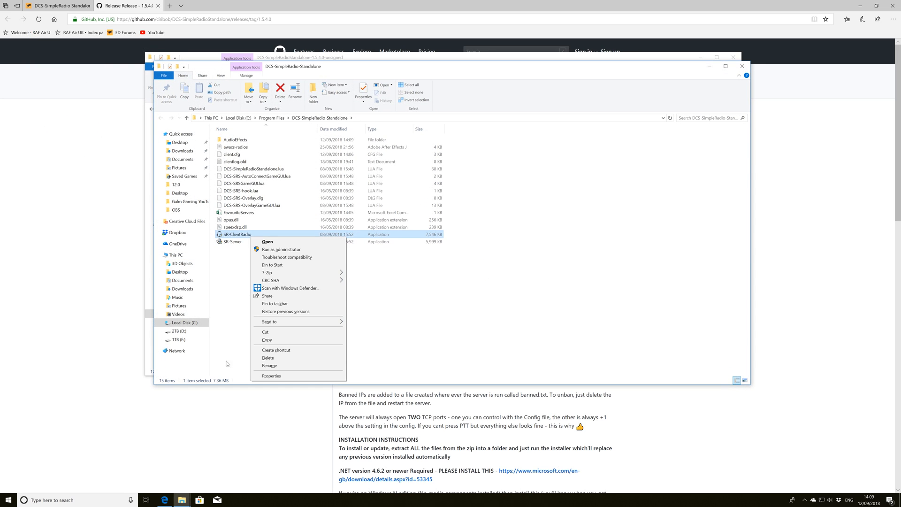
click(269, 321)
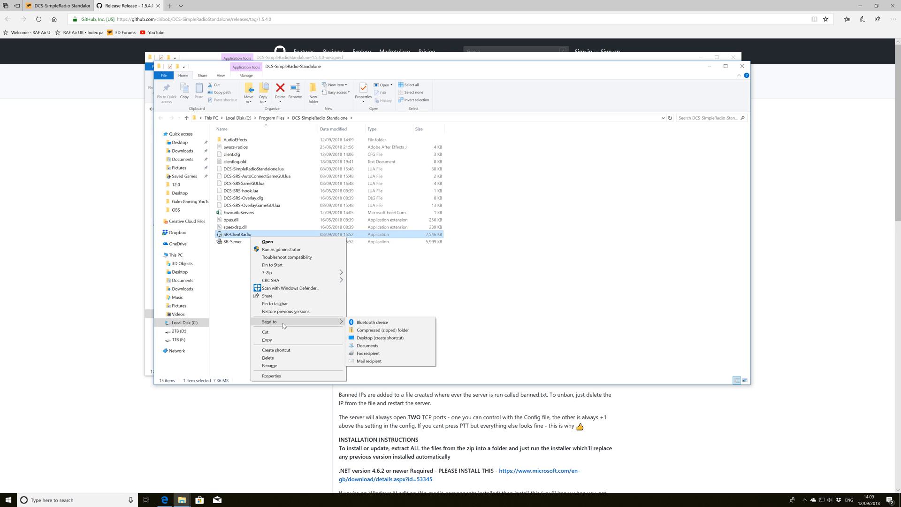
mouse_move(387, 337)
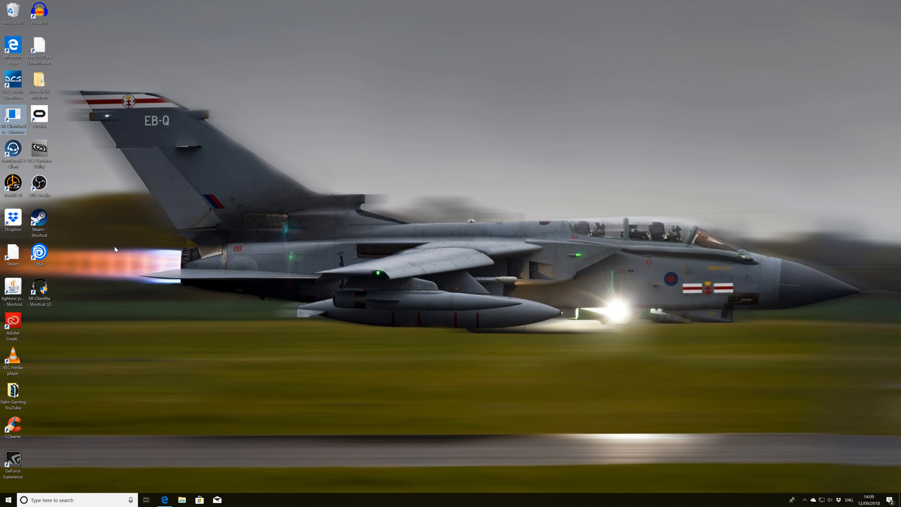
right_click(39, 289)
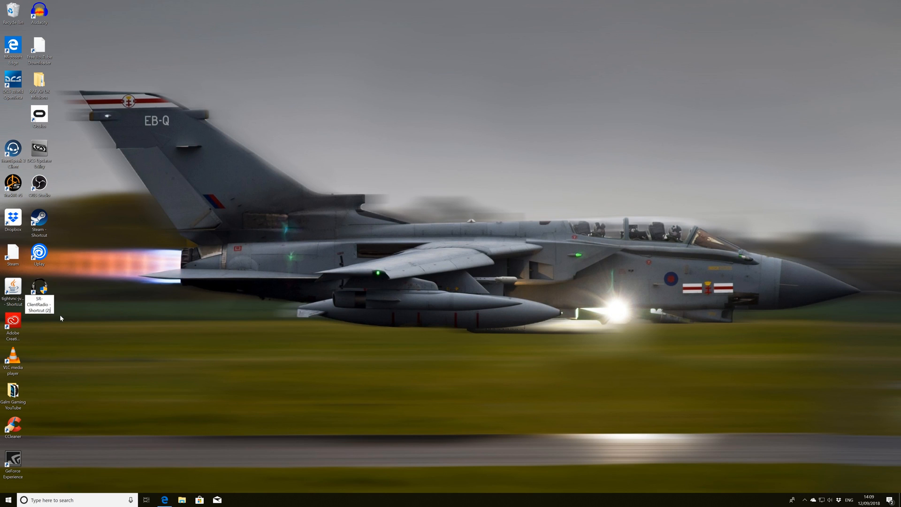
click(38, 291)
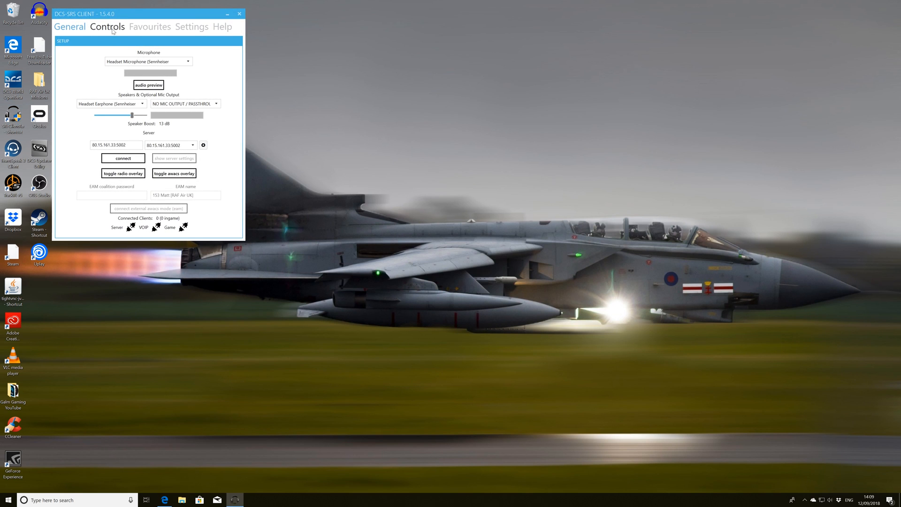
Step: Rebind Radio 1 and Radio 3 to HOTAS Warthog throttle buttons in Controls
click(107, 27)
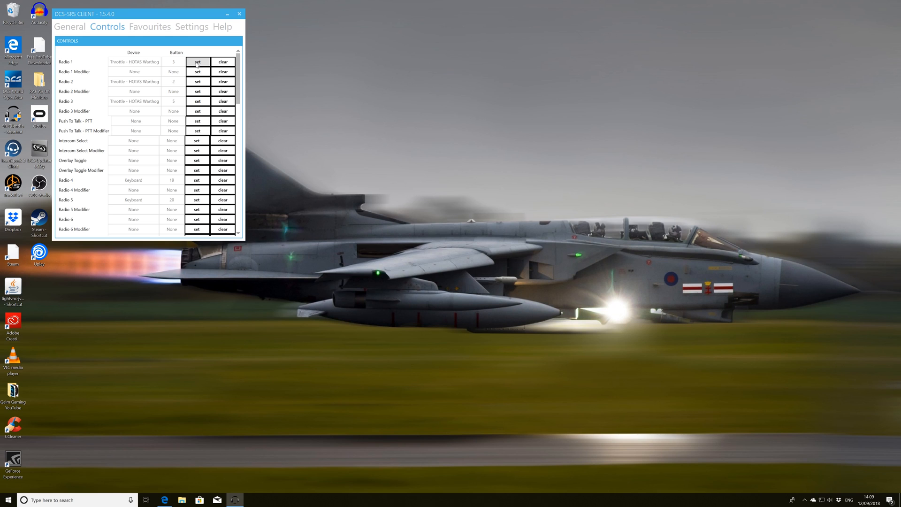
click(197, 62)
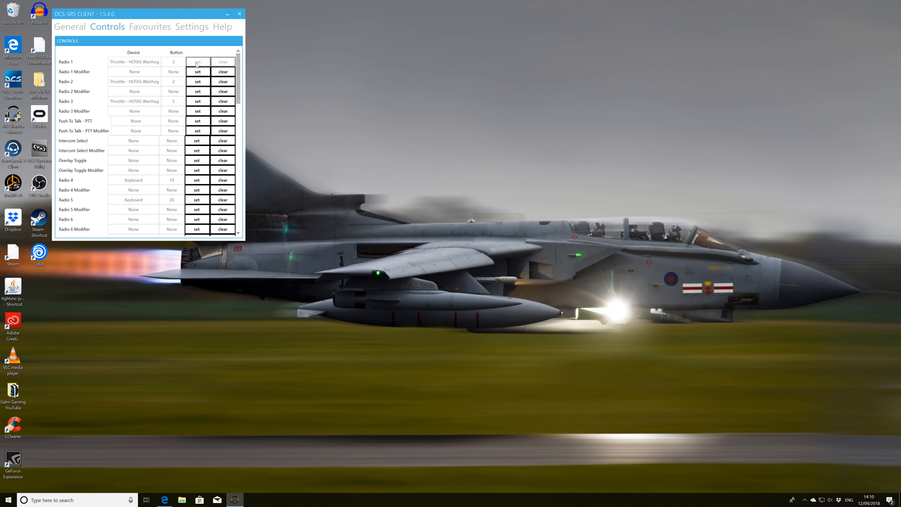
click(198, 62)
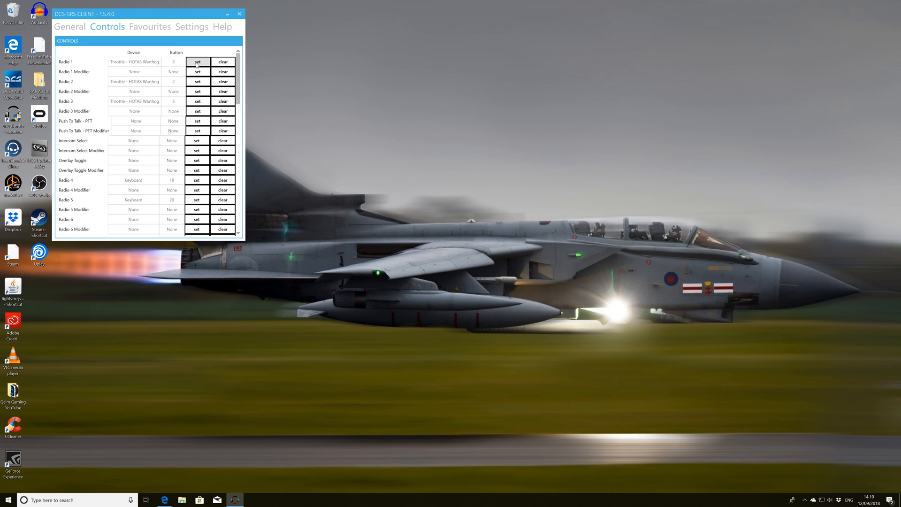
click(198, 62)
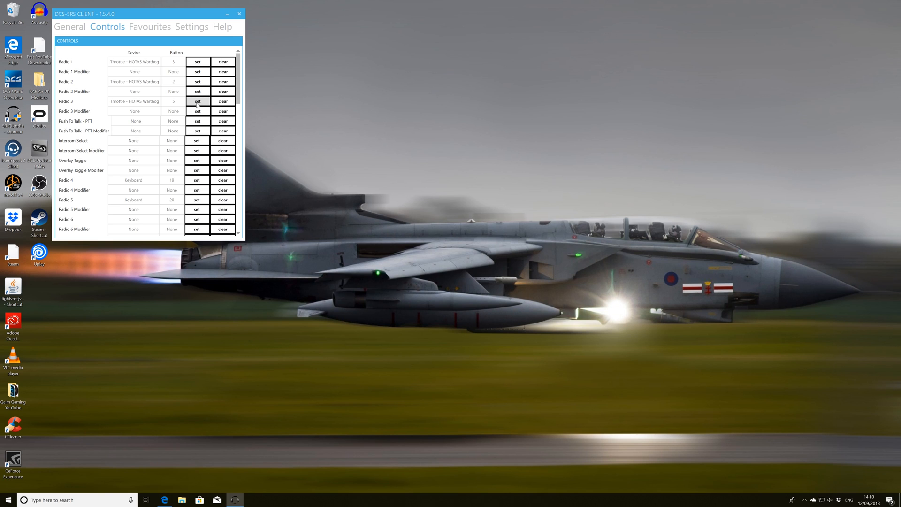
click(197, 101)
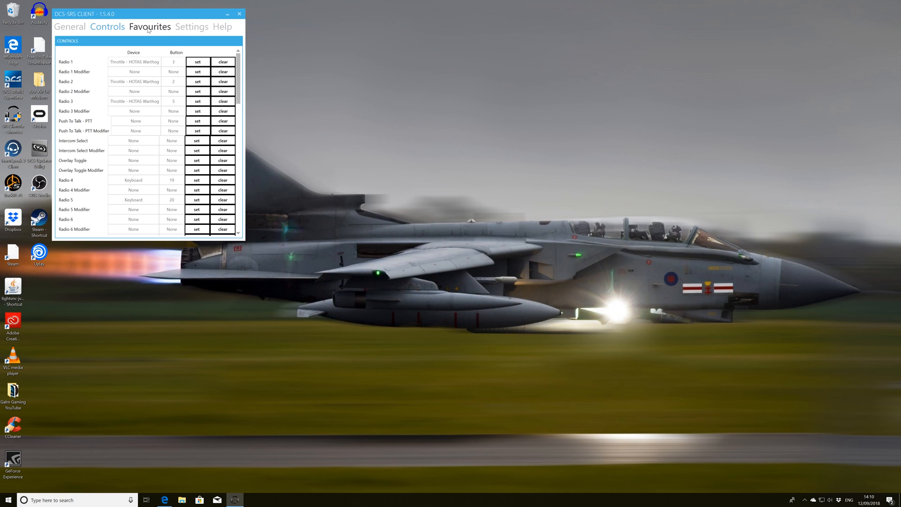
Step: Route Radio 1 to Left, Radio 2 to Right and Radio 3 to Both audio channels
click(192, 26)
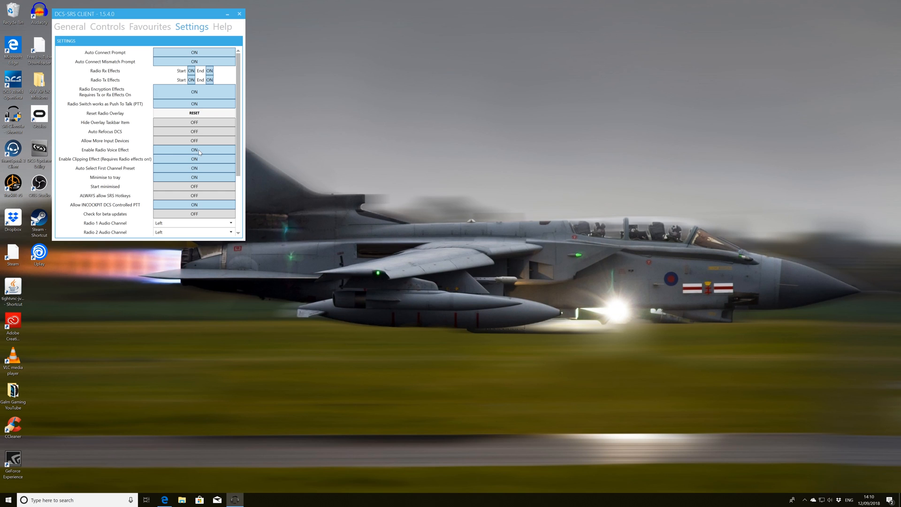
mouse_move(208, 165)
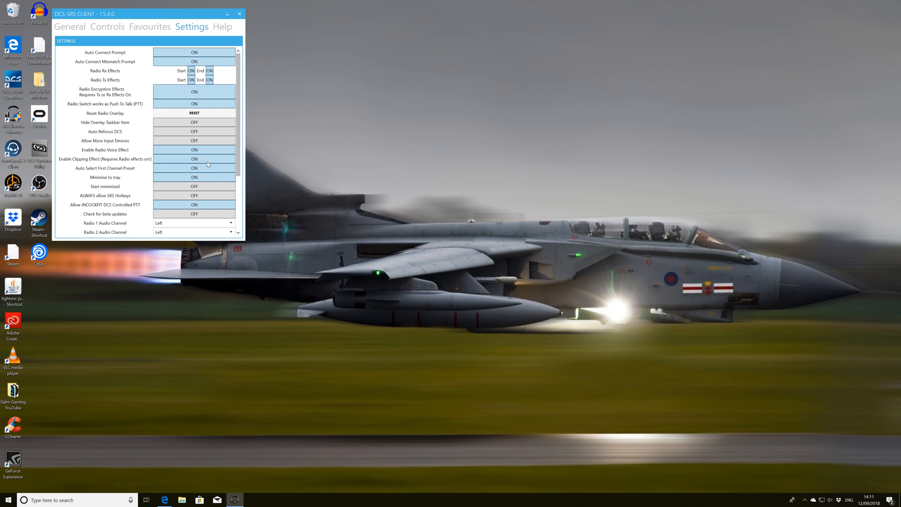
scroll(down, 3)
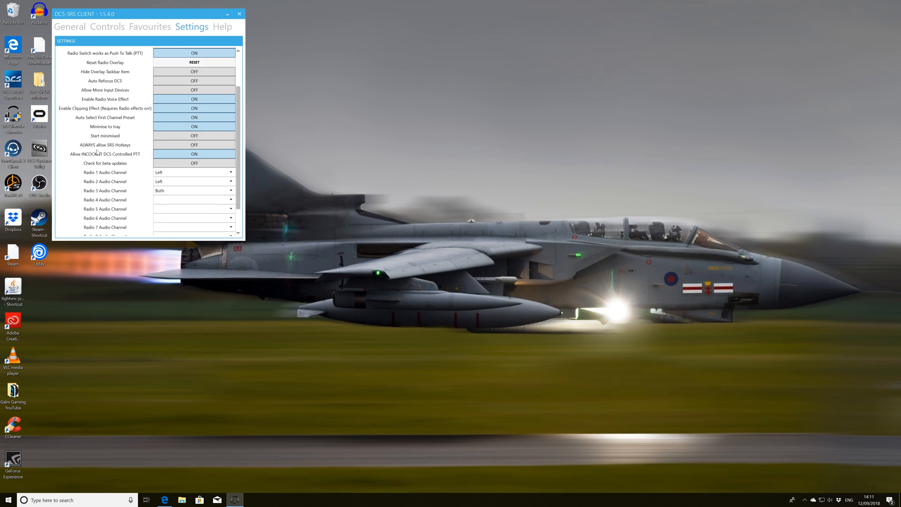
scroll(down, 3)
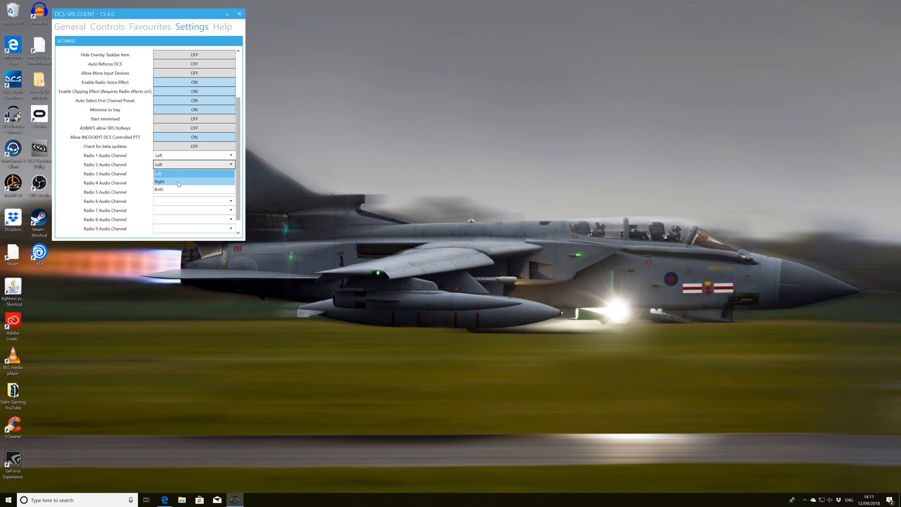
click(178, 182)
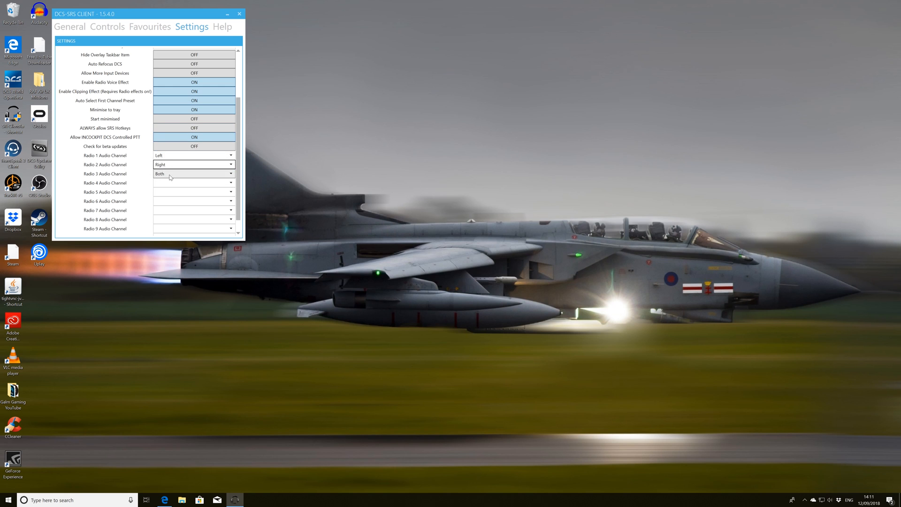
scroll(down, 3)
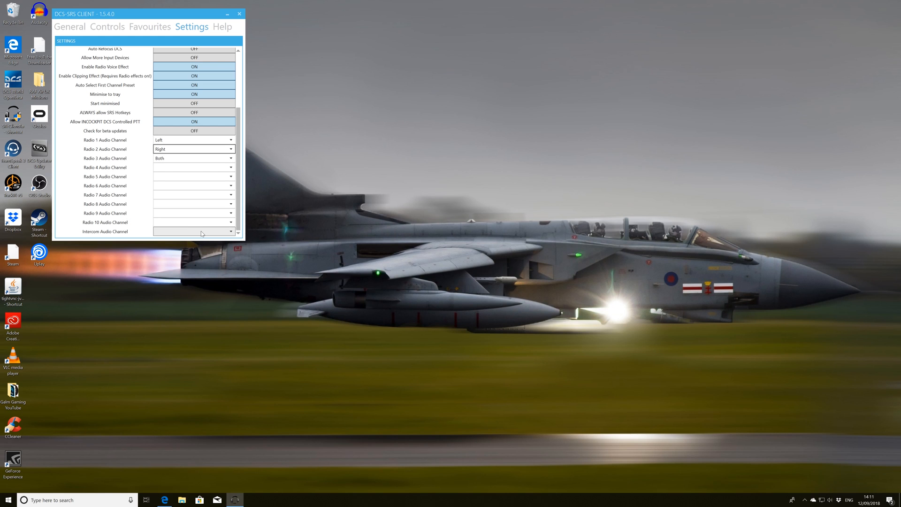
click(192, 230)
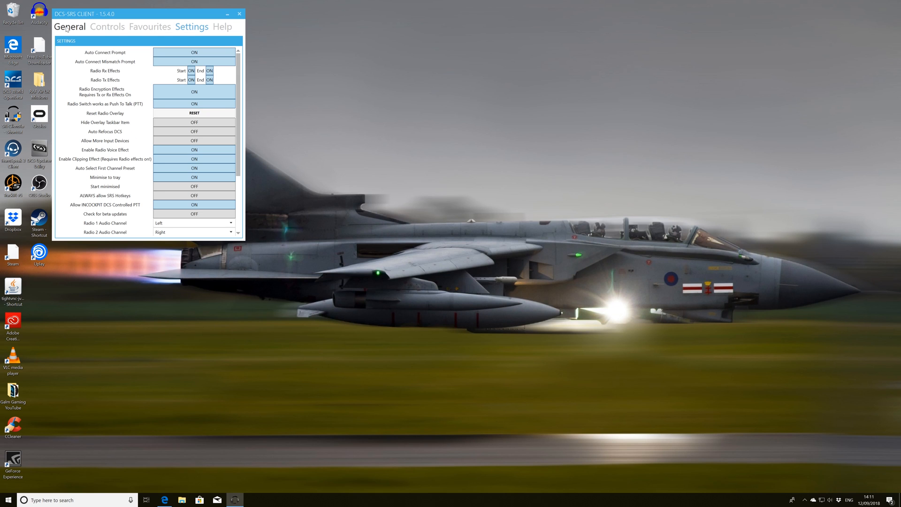
Step: Choose Headset Microphone as input and Headset Earphone as speaker output on General
click(69, 27)
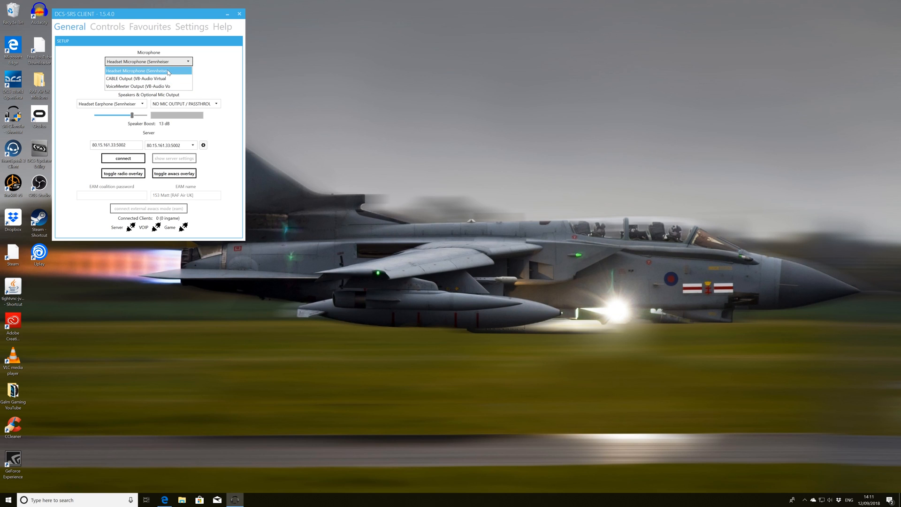
click(146, 70)
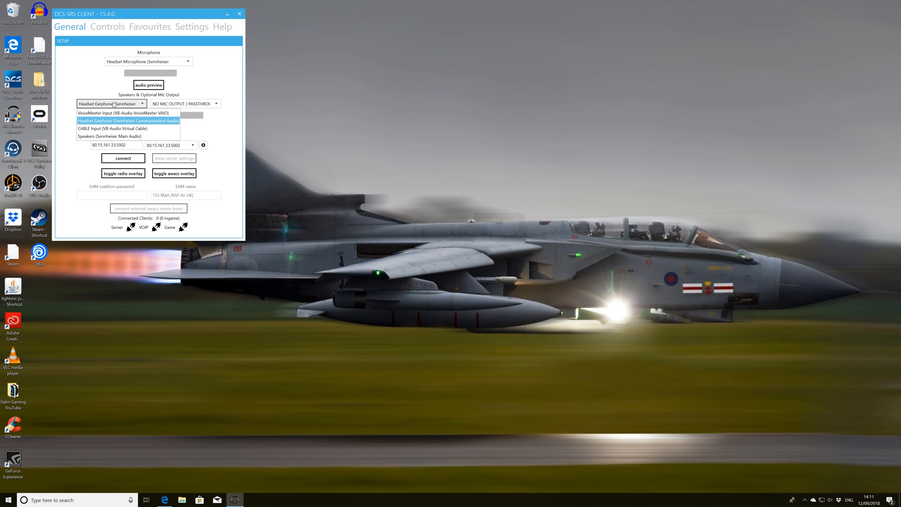
click(128, 121)
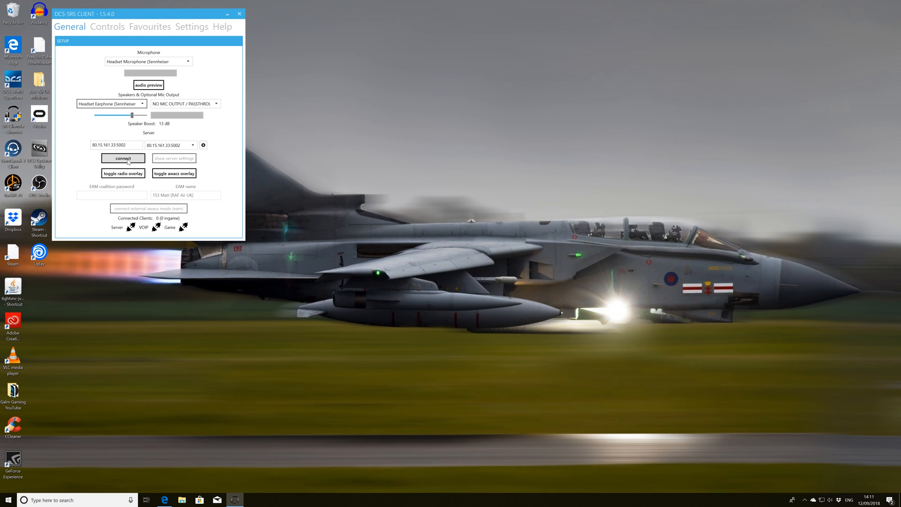
Step: Test a server connection and the microphone audio preview with the headset devices
click(123, 157)
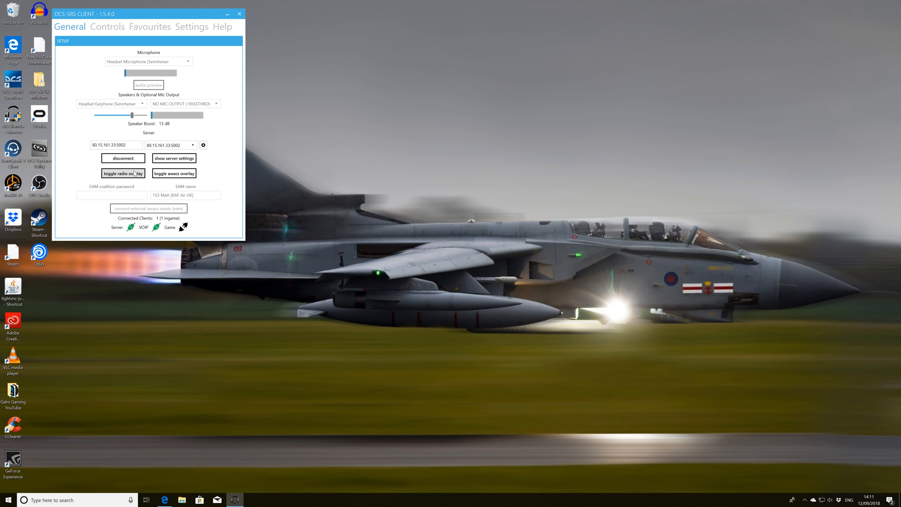
mouse_move(123, 157)
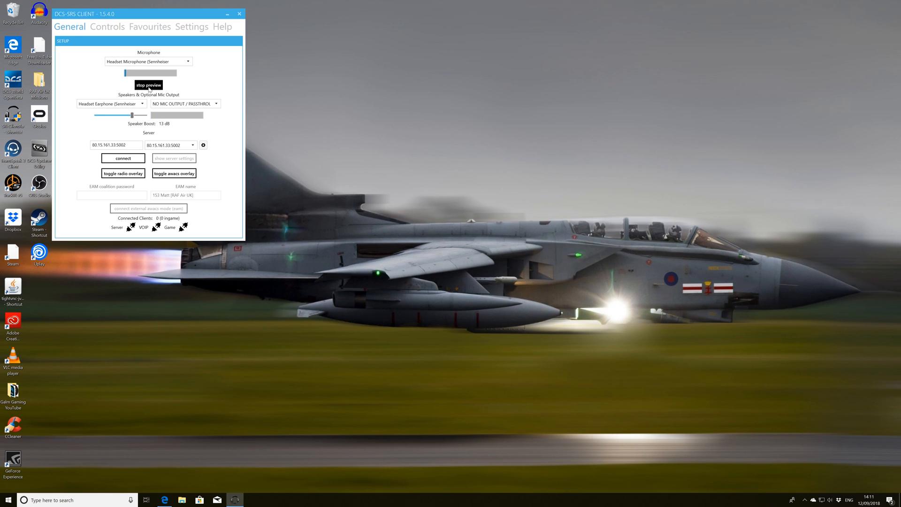
click(148, 85)
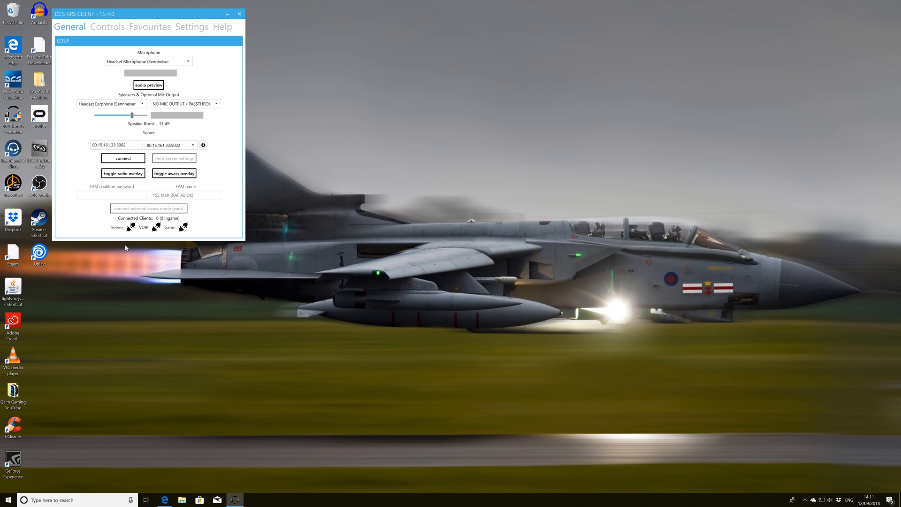
click(149, 26)
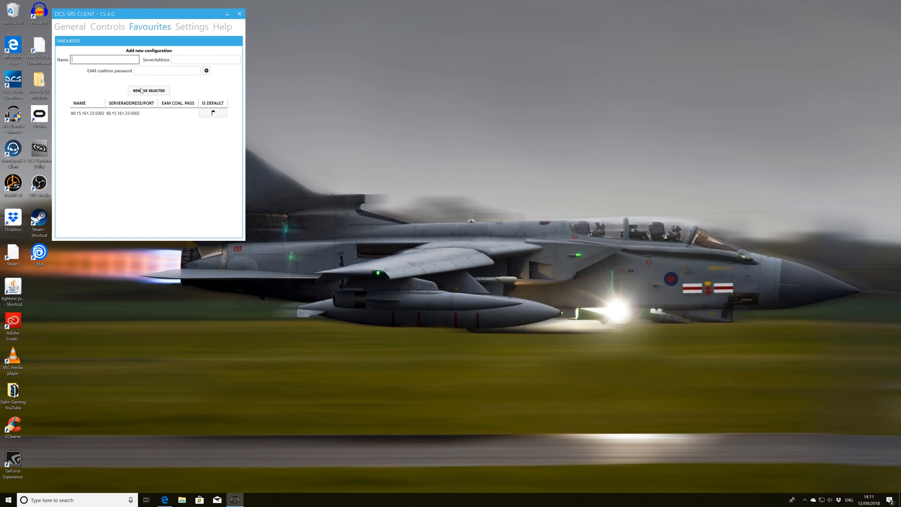
click(105, 114)
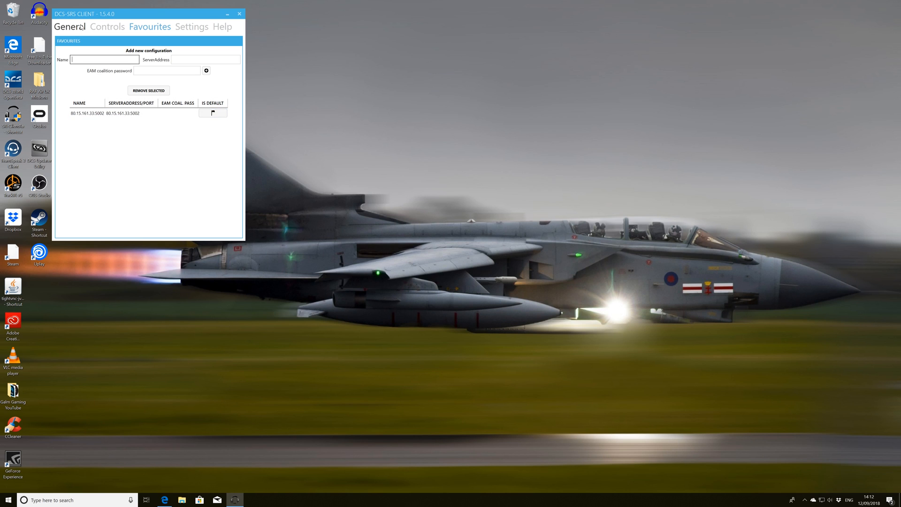
click(69, 26)
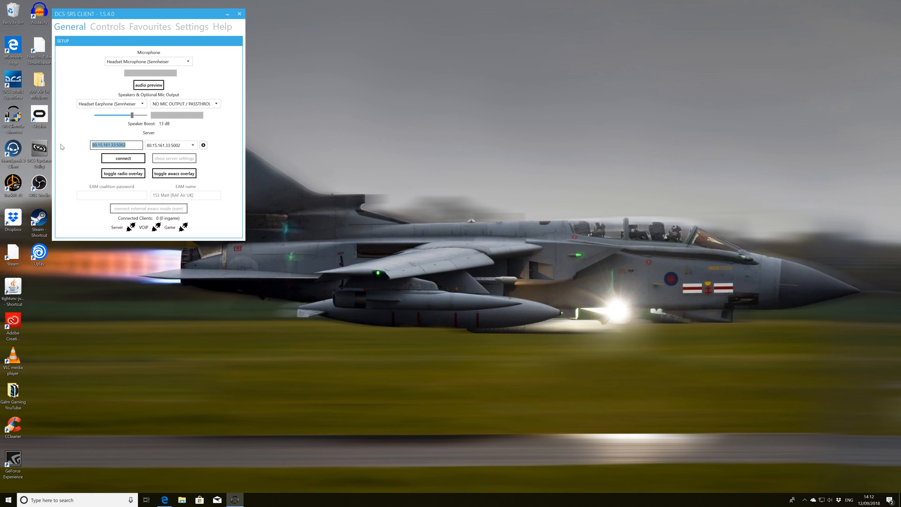
click(150, 26)
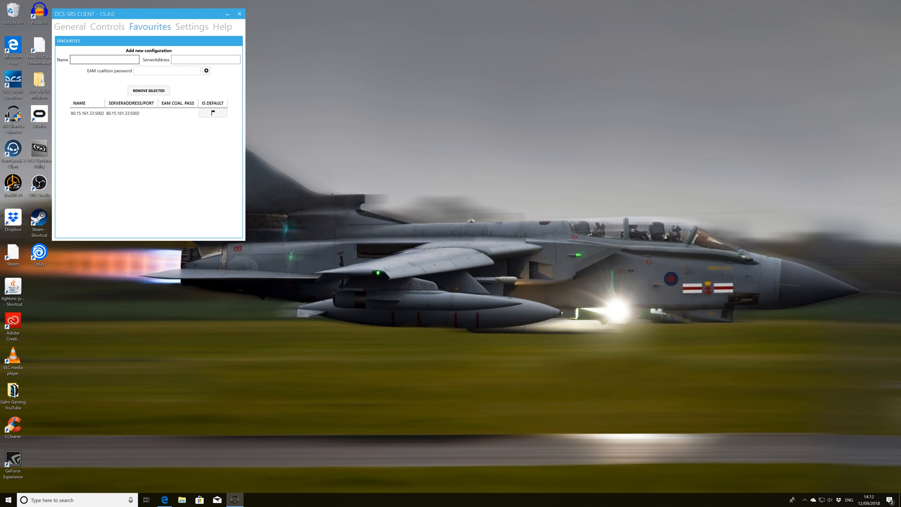
text(80.15.161.33:5002)
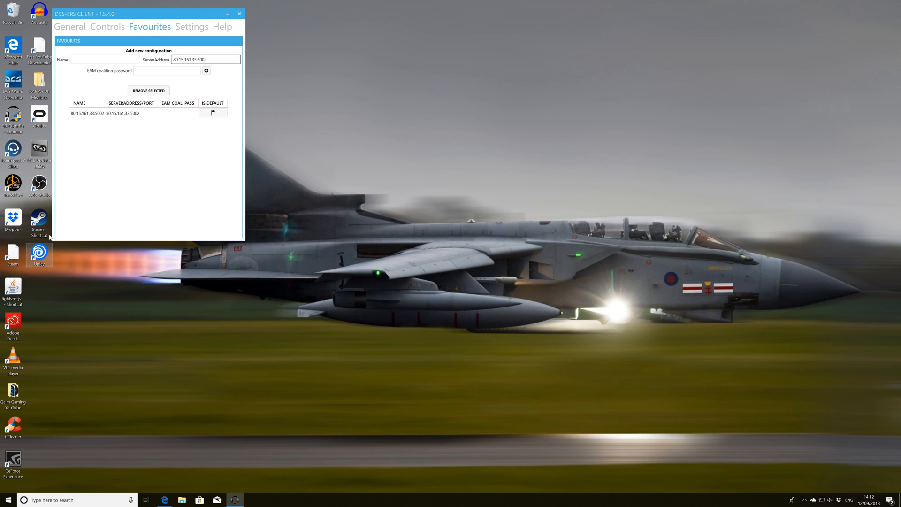
Step: Name the favourite RAF Air UK and add it to the list
text(R)
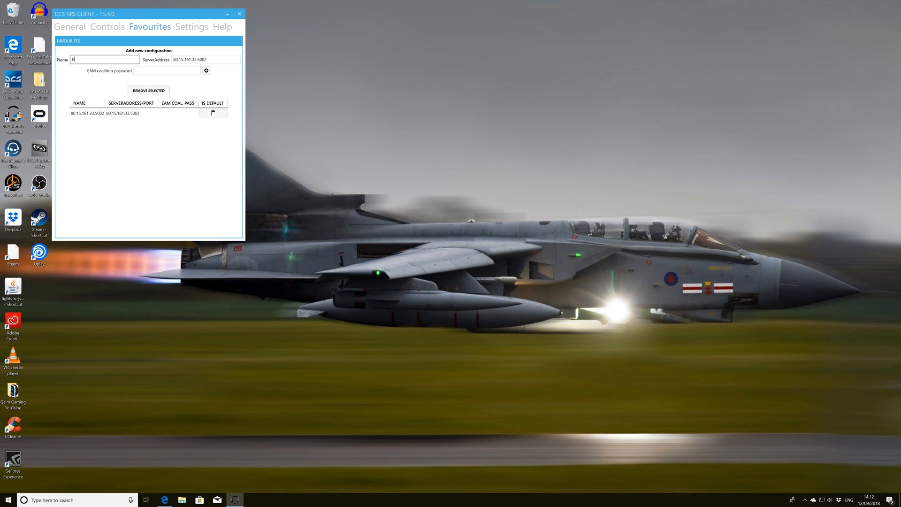
text(AF Air UK)
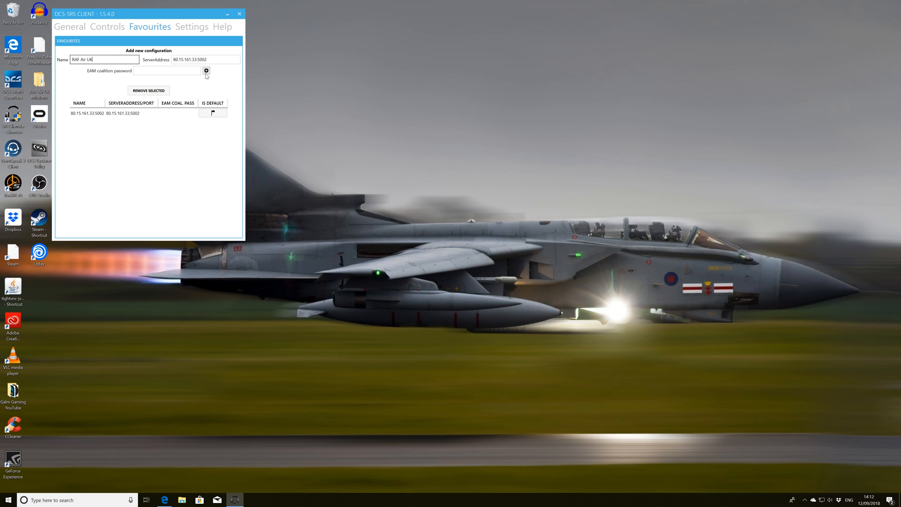
click(206, 70)
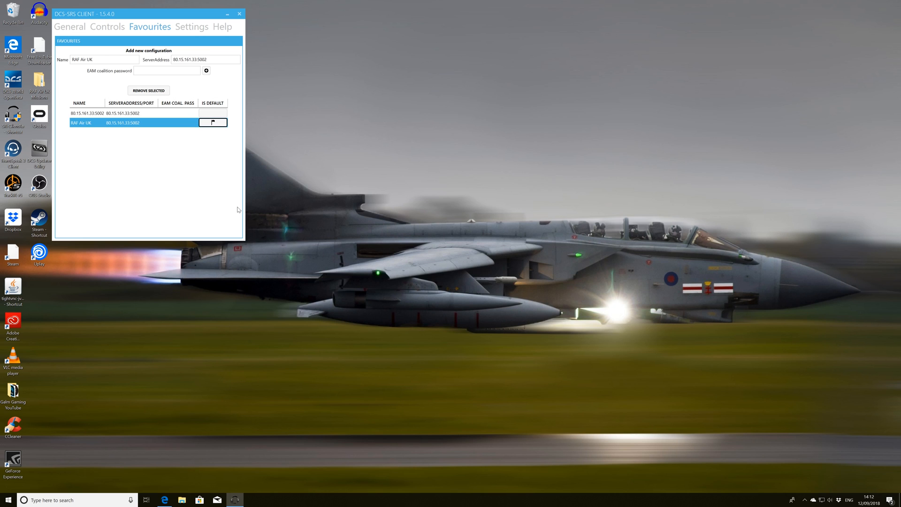
mouse_move(103, 141)
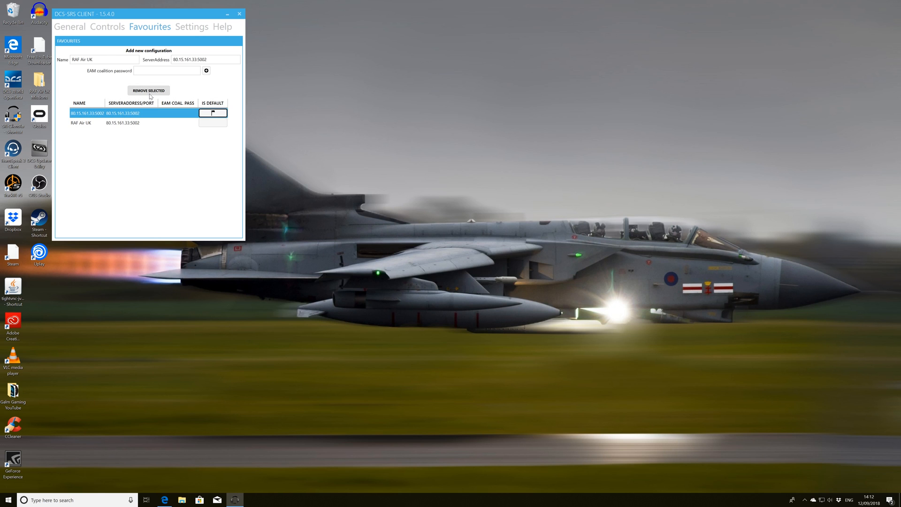
Step: Remove the address-only favourite and tick IS DEFAULT on RAF Air UK
click(148, 90)
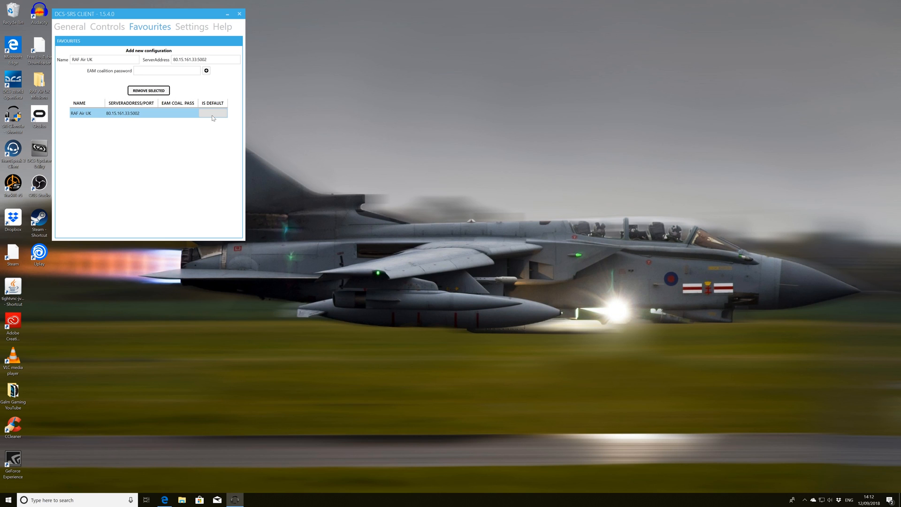
click(213, 113)
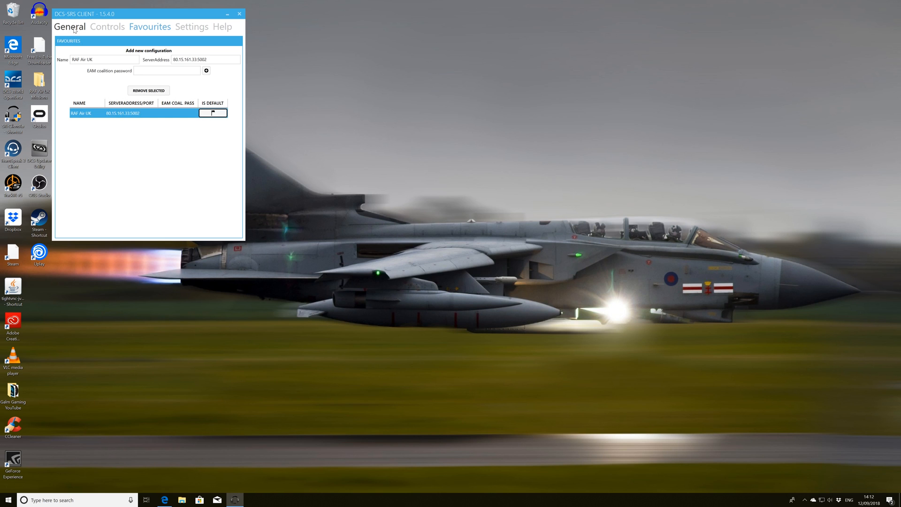
click(68, 27)
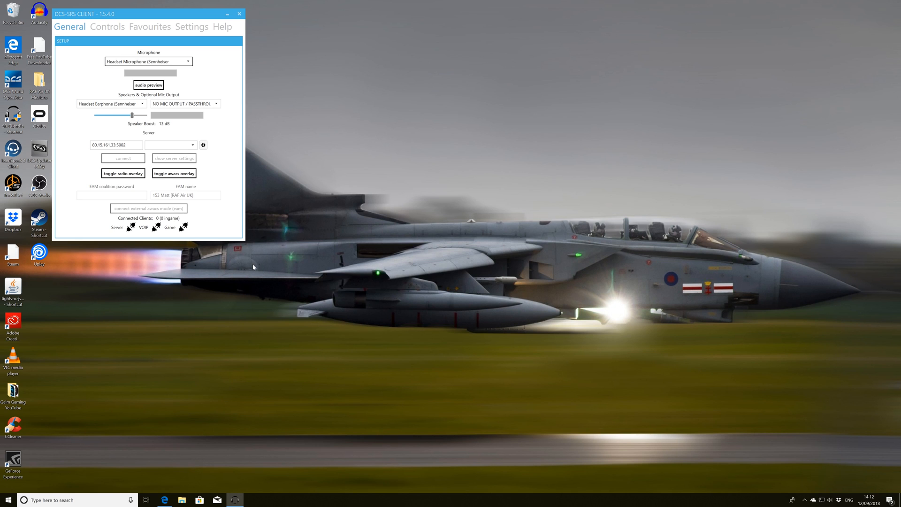
mouse_move(231, 225)
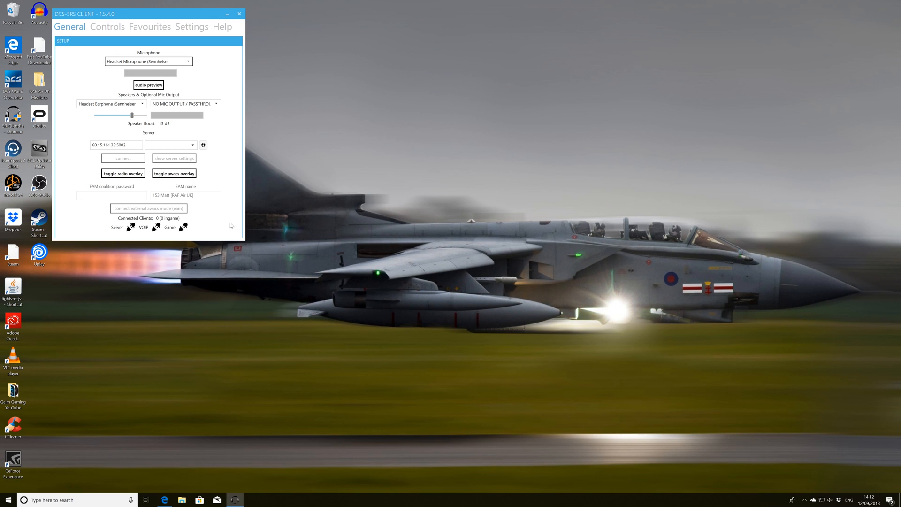
Step: Pick RAF Air UK as the server and show the radio overlay, moved to the desktop's lower left
click(167, 144)
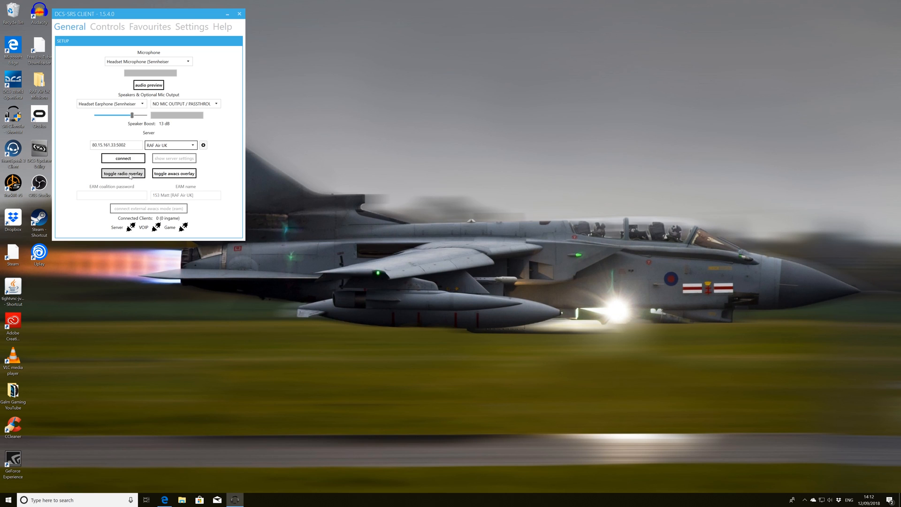
click(122, 172)
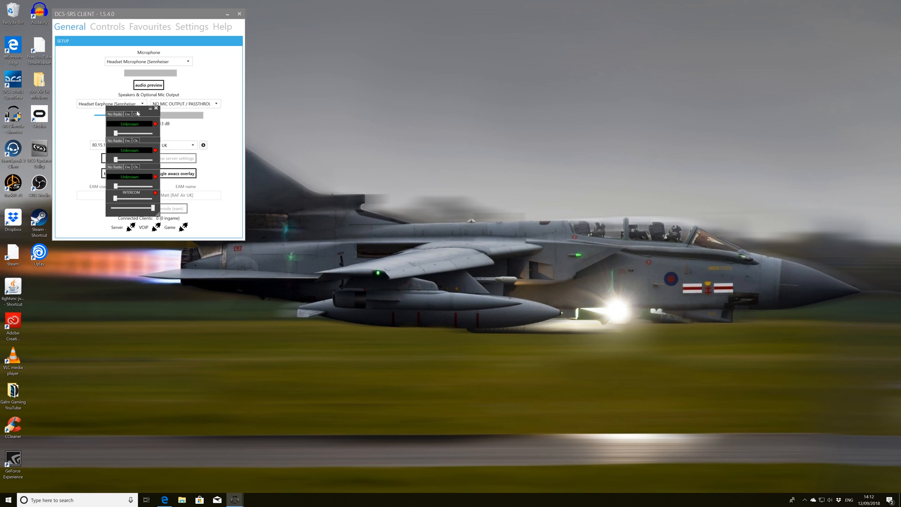
drag(132, 114, 81, 265)
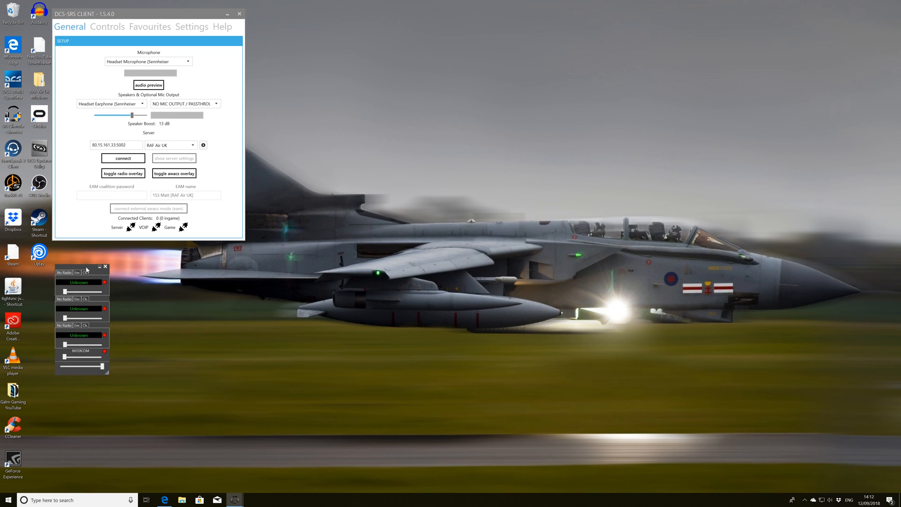
mouse_move(109, 277)
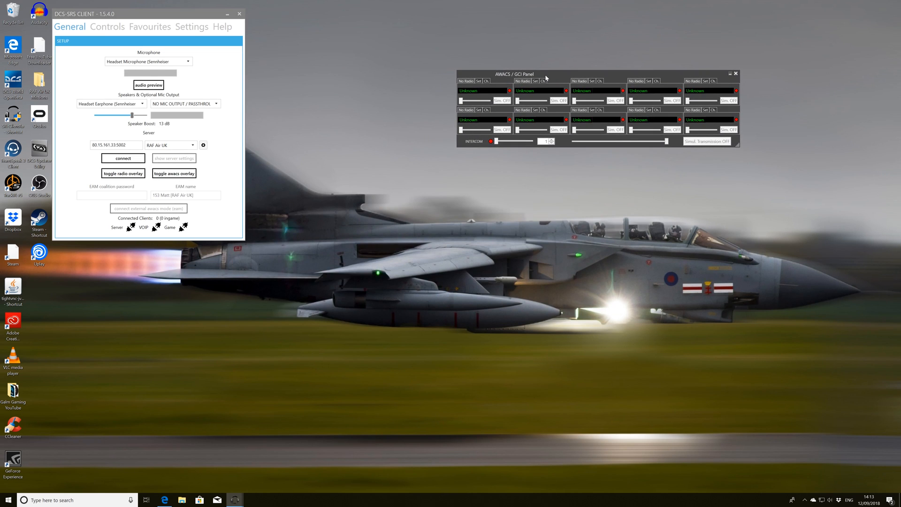
mouse_move(534, 76)
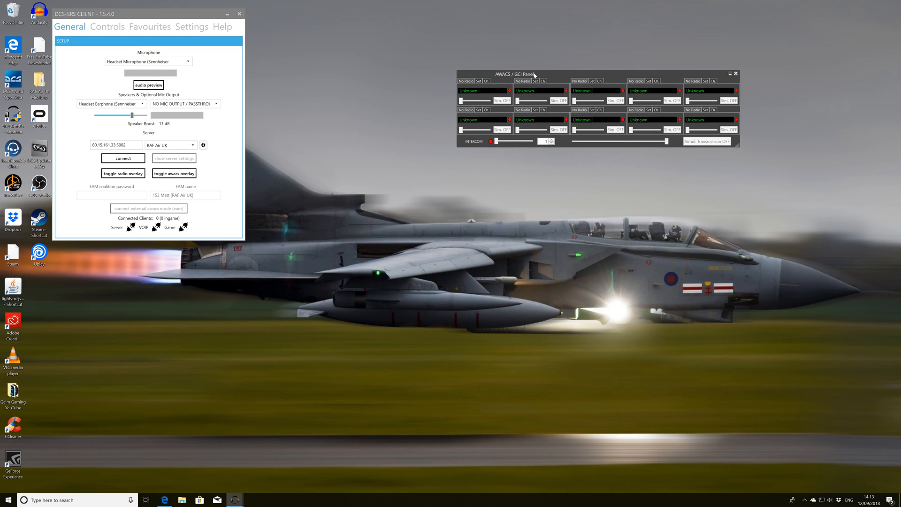
mouse_move(502, 91)
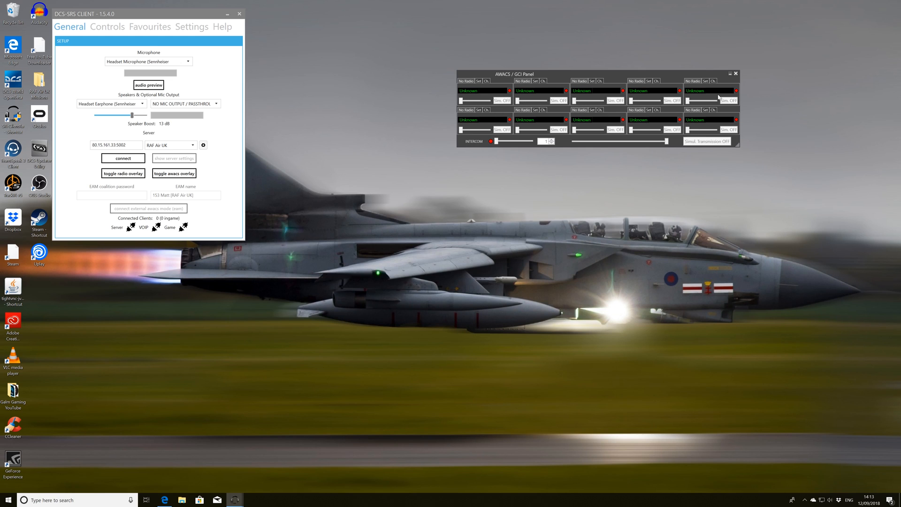
mouse_move(733, 86)
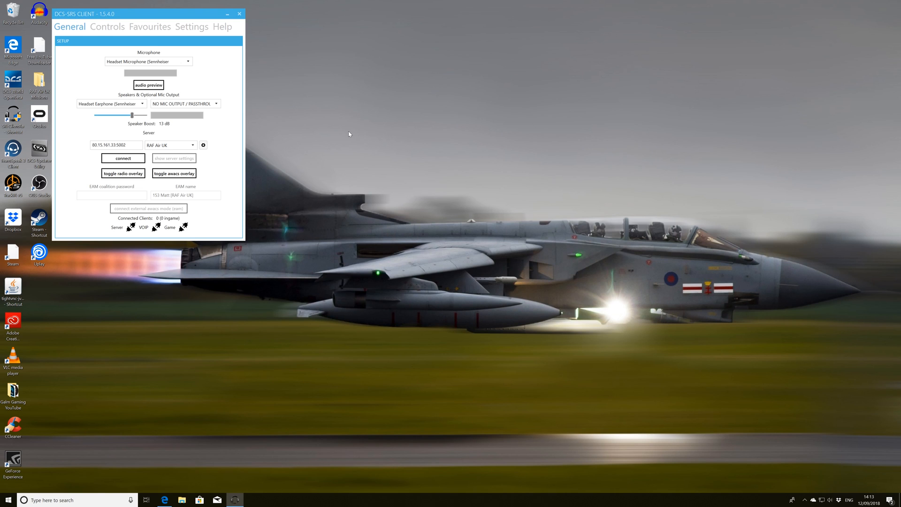
mouse_move(415, 137)
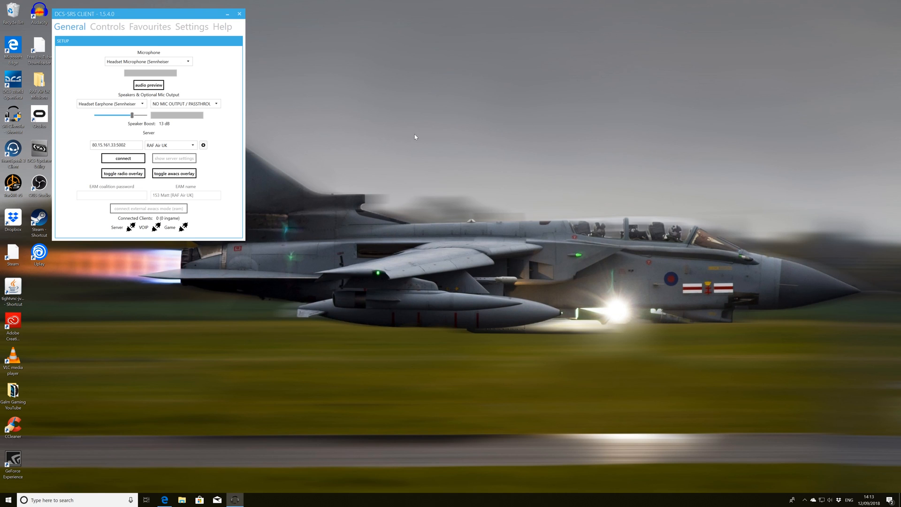